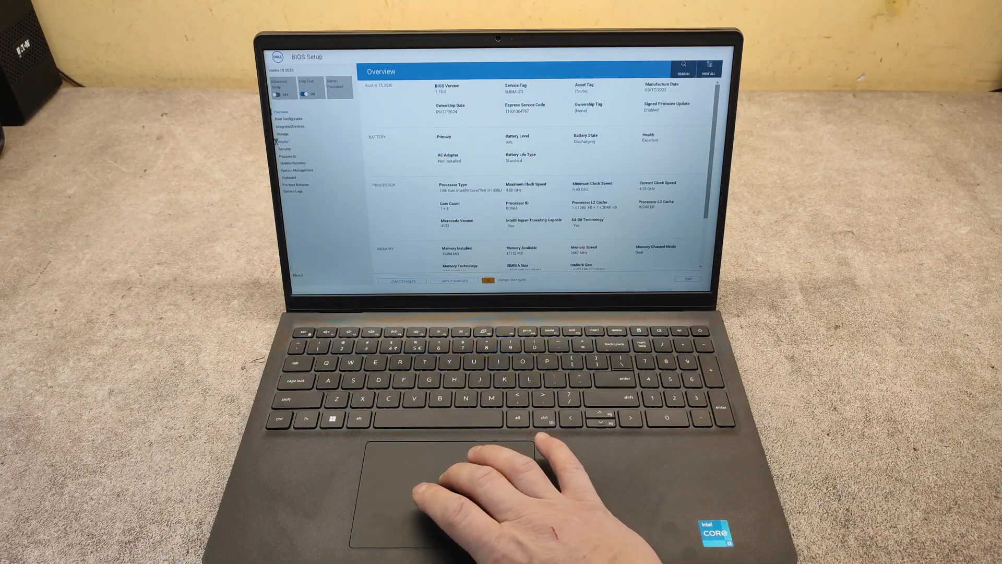
Browse from Overview through the Display page to the Storage settings page
click(281, 142)
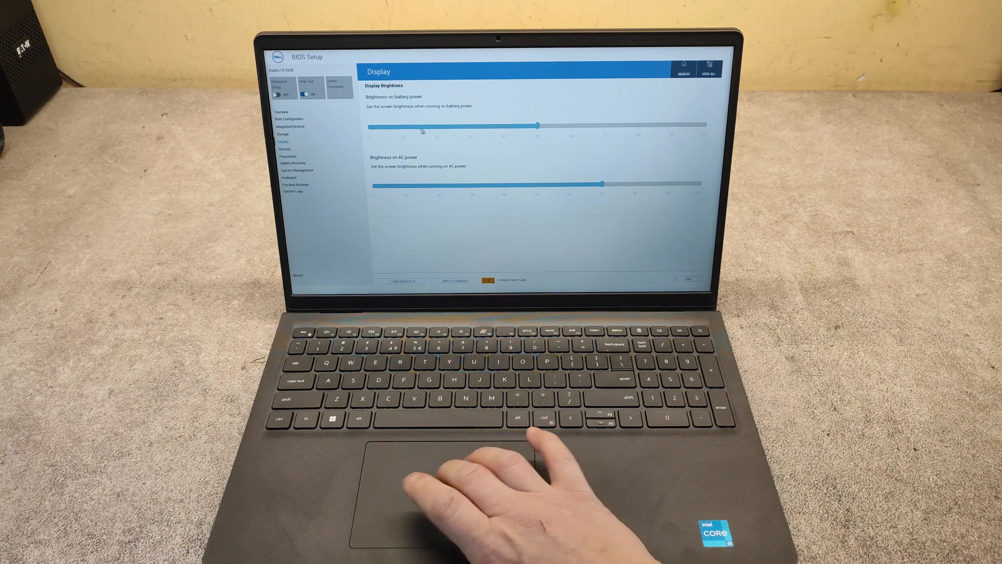
click(282, 134)
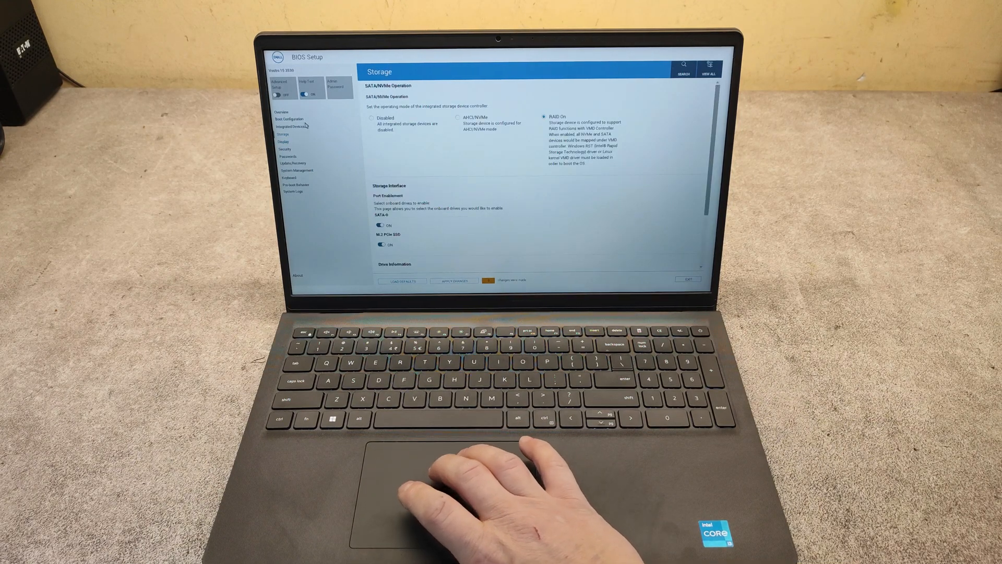